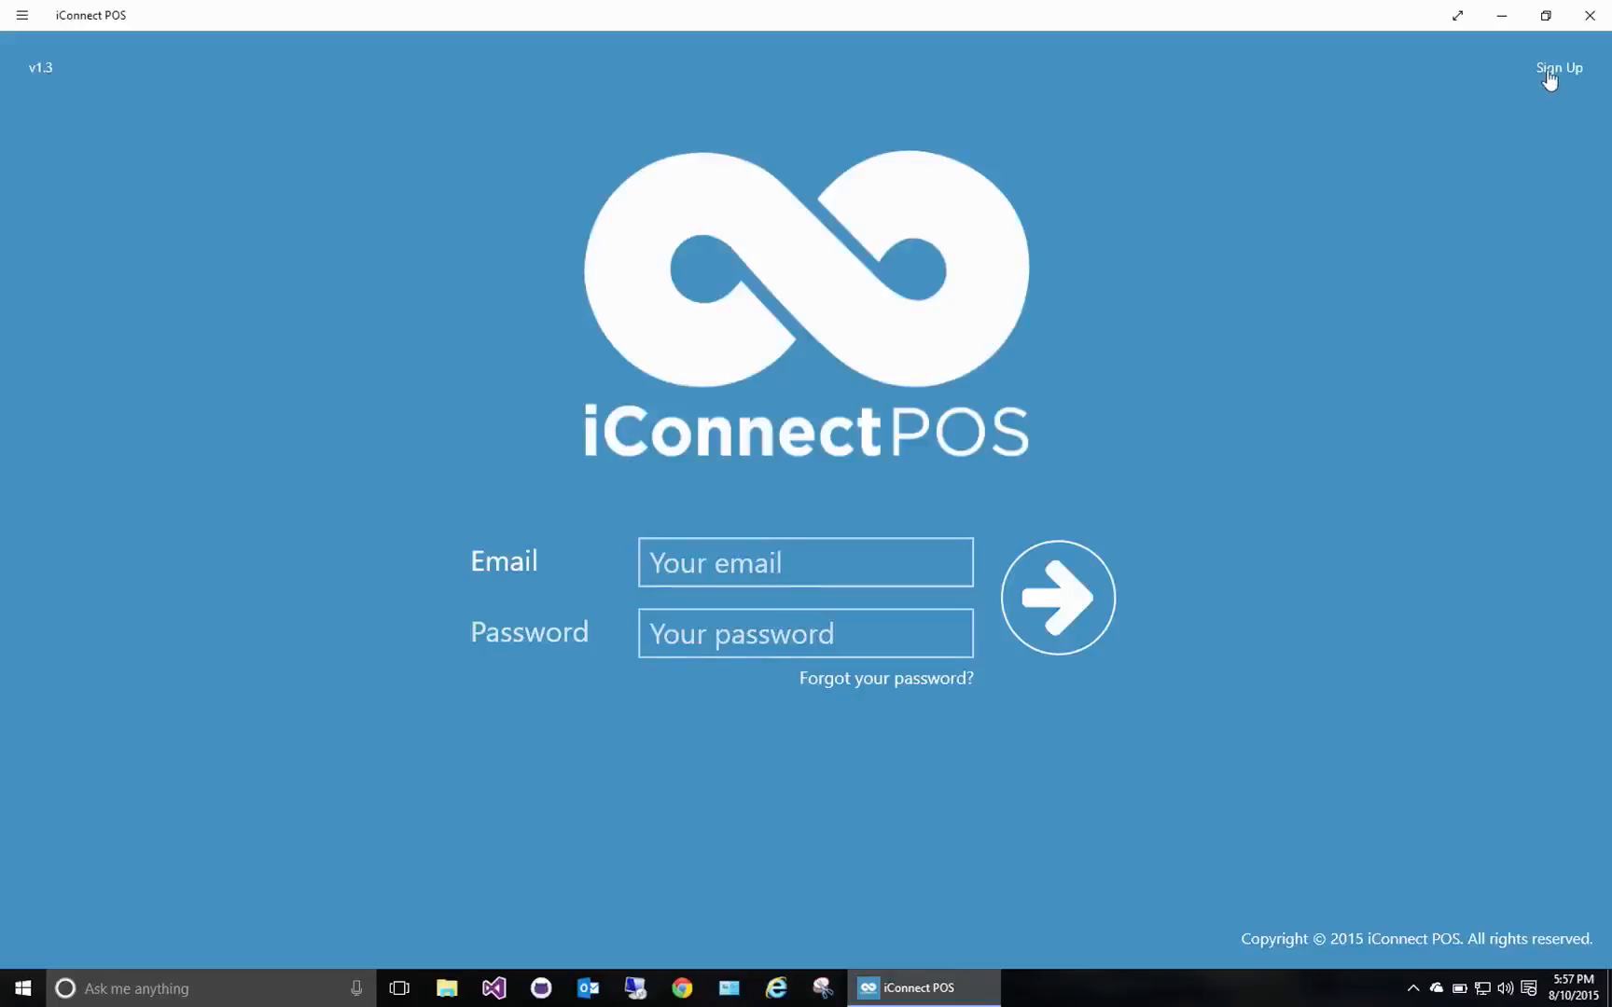
Start a new account sign-up from the login screen
click(1558, 67)
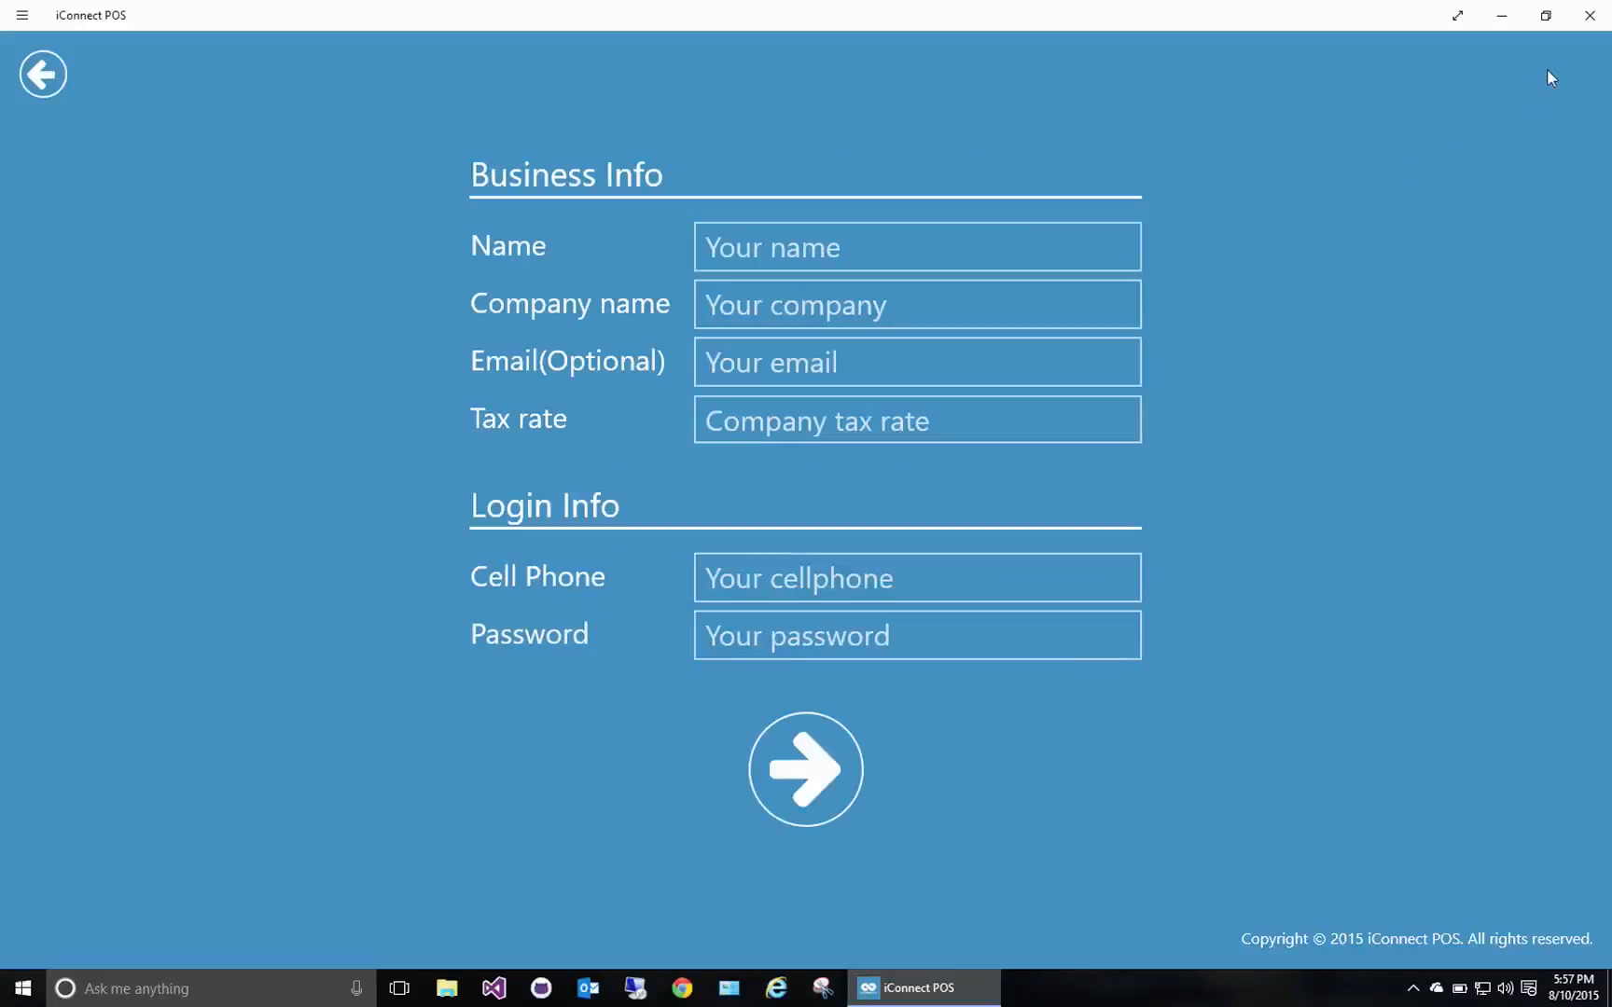
mouse_move(1084, 8)
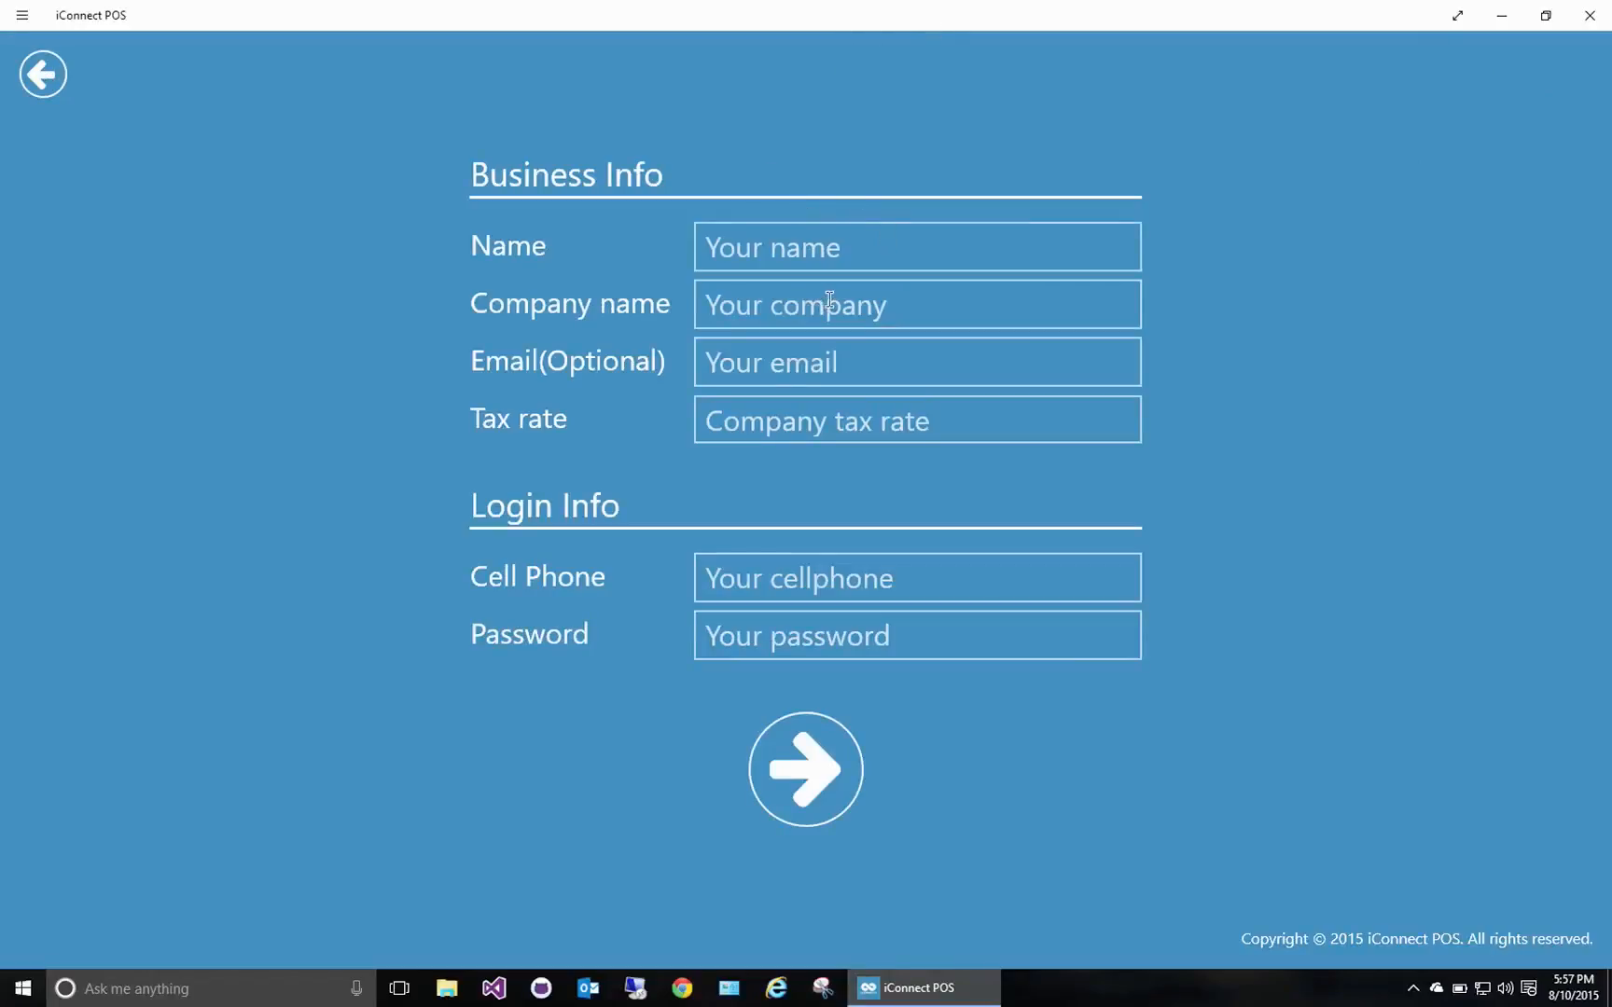
mouse_move(761, 350)
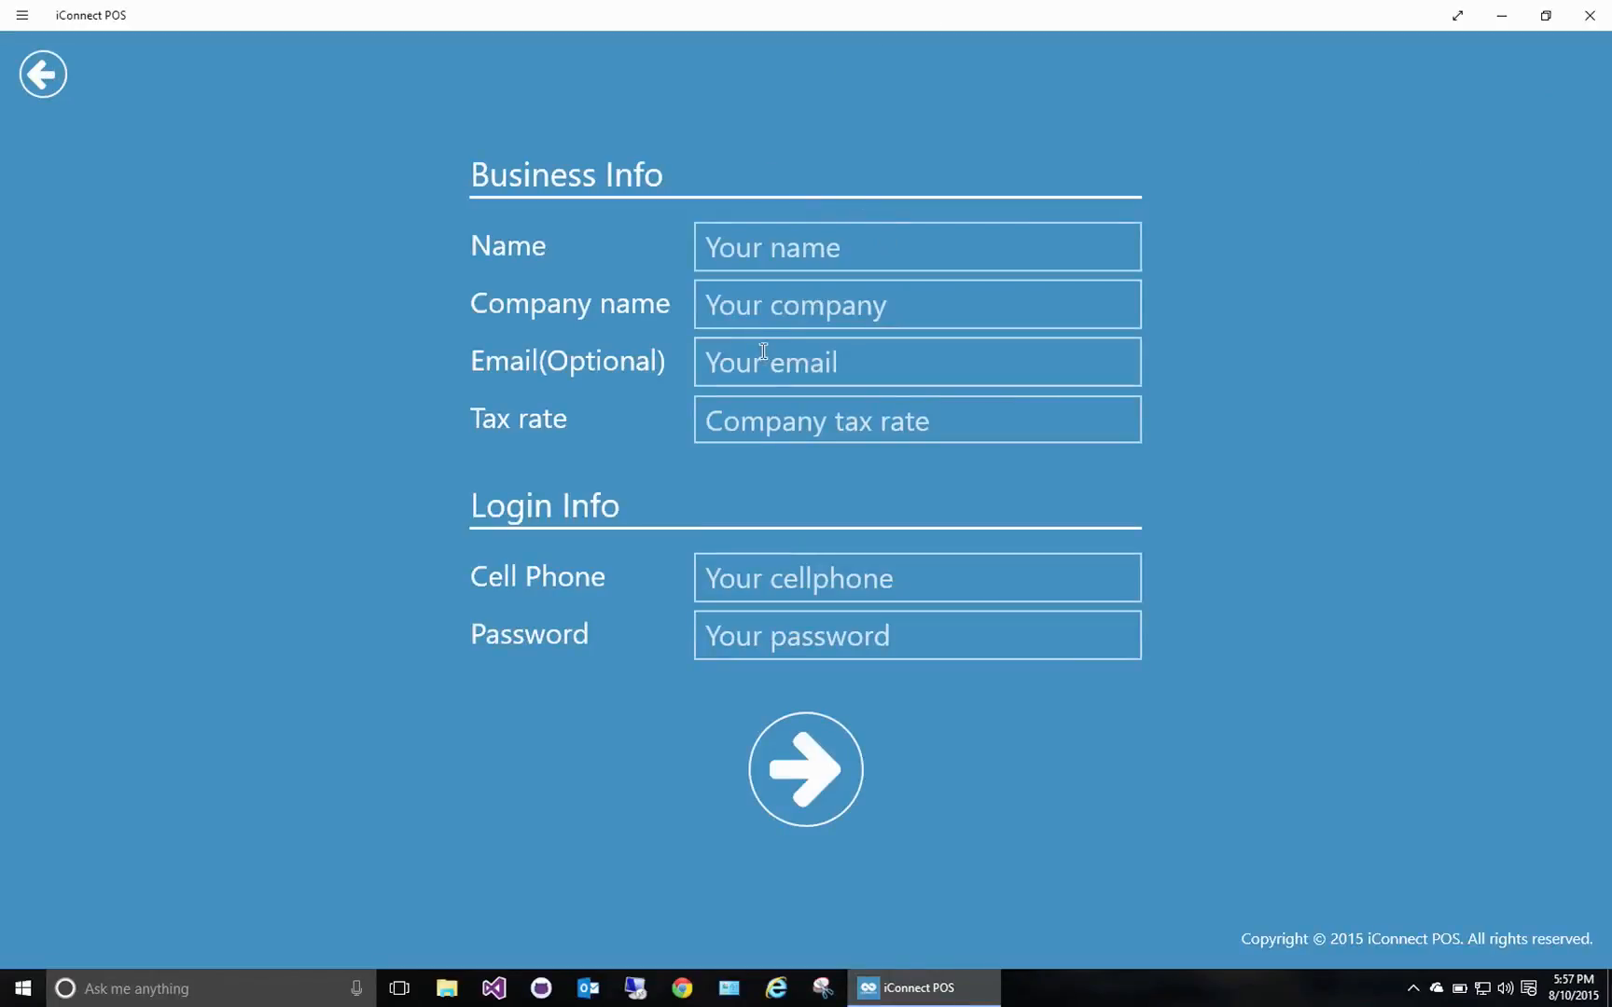
mouse_move(828, 416)
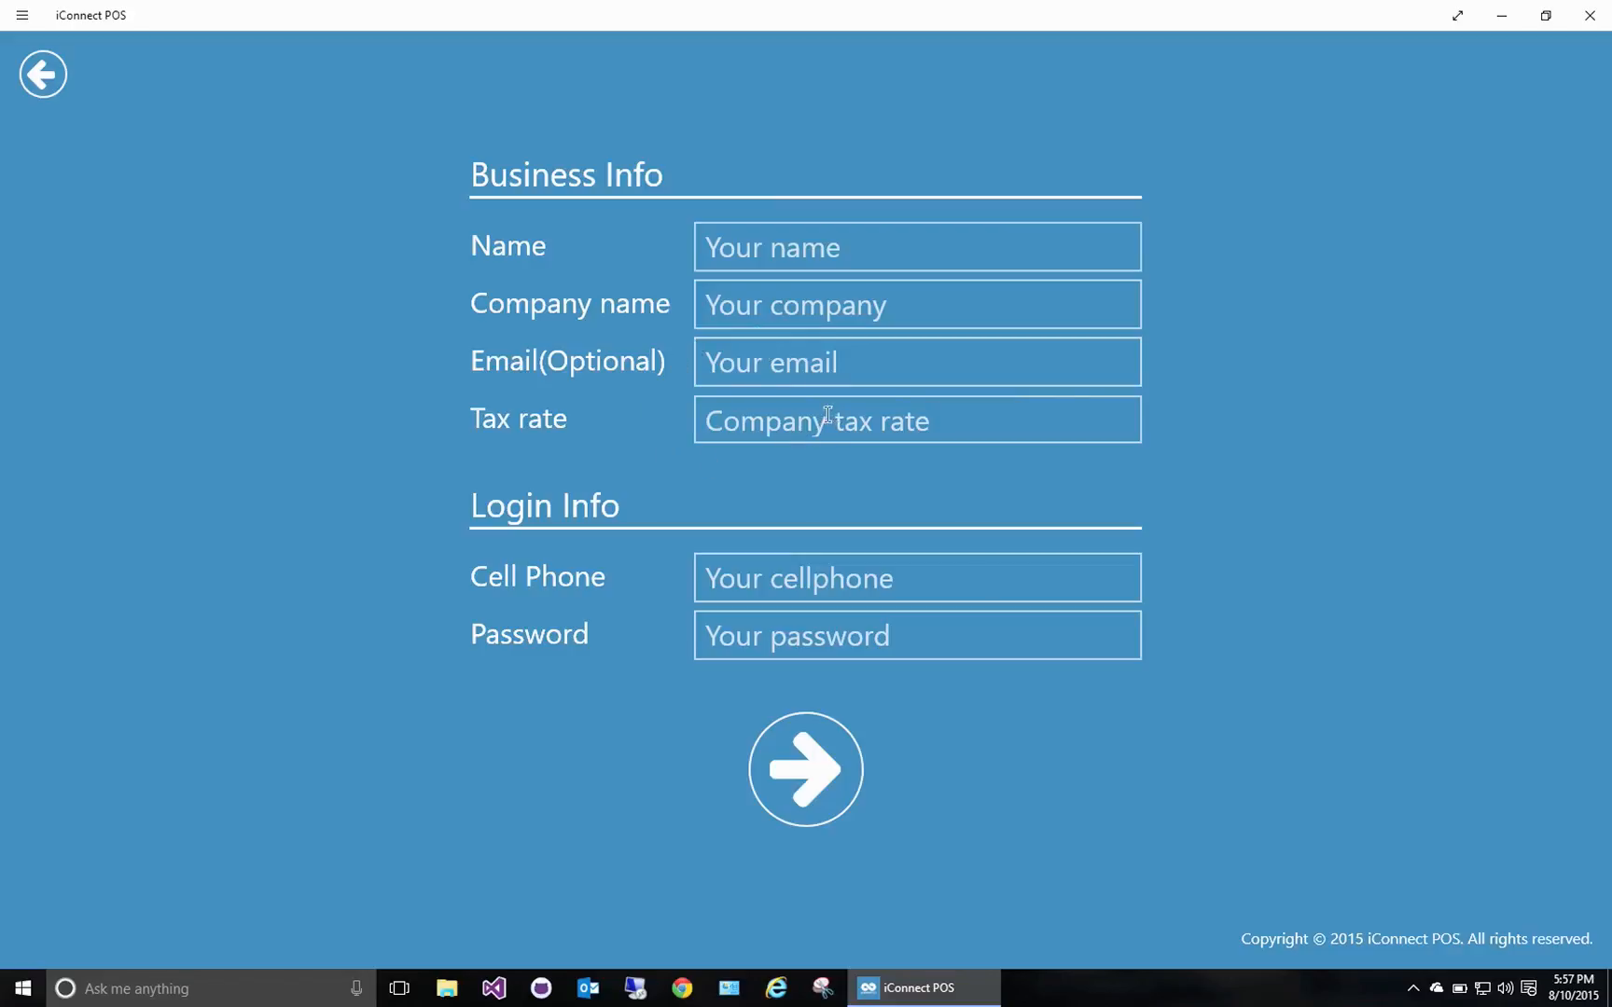
mouse_move(731, 668)
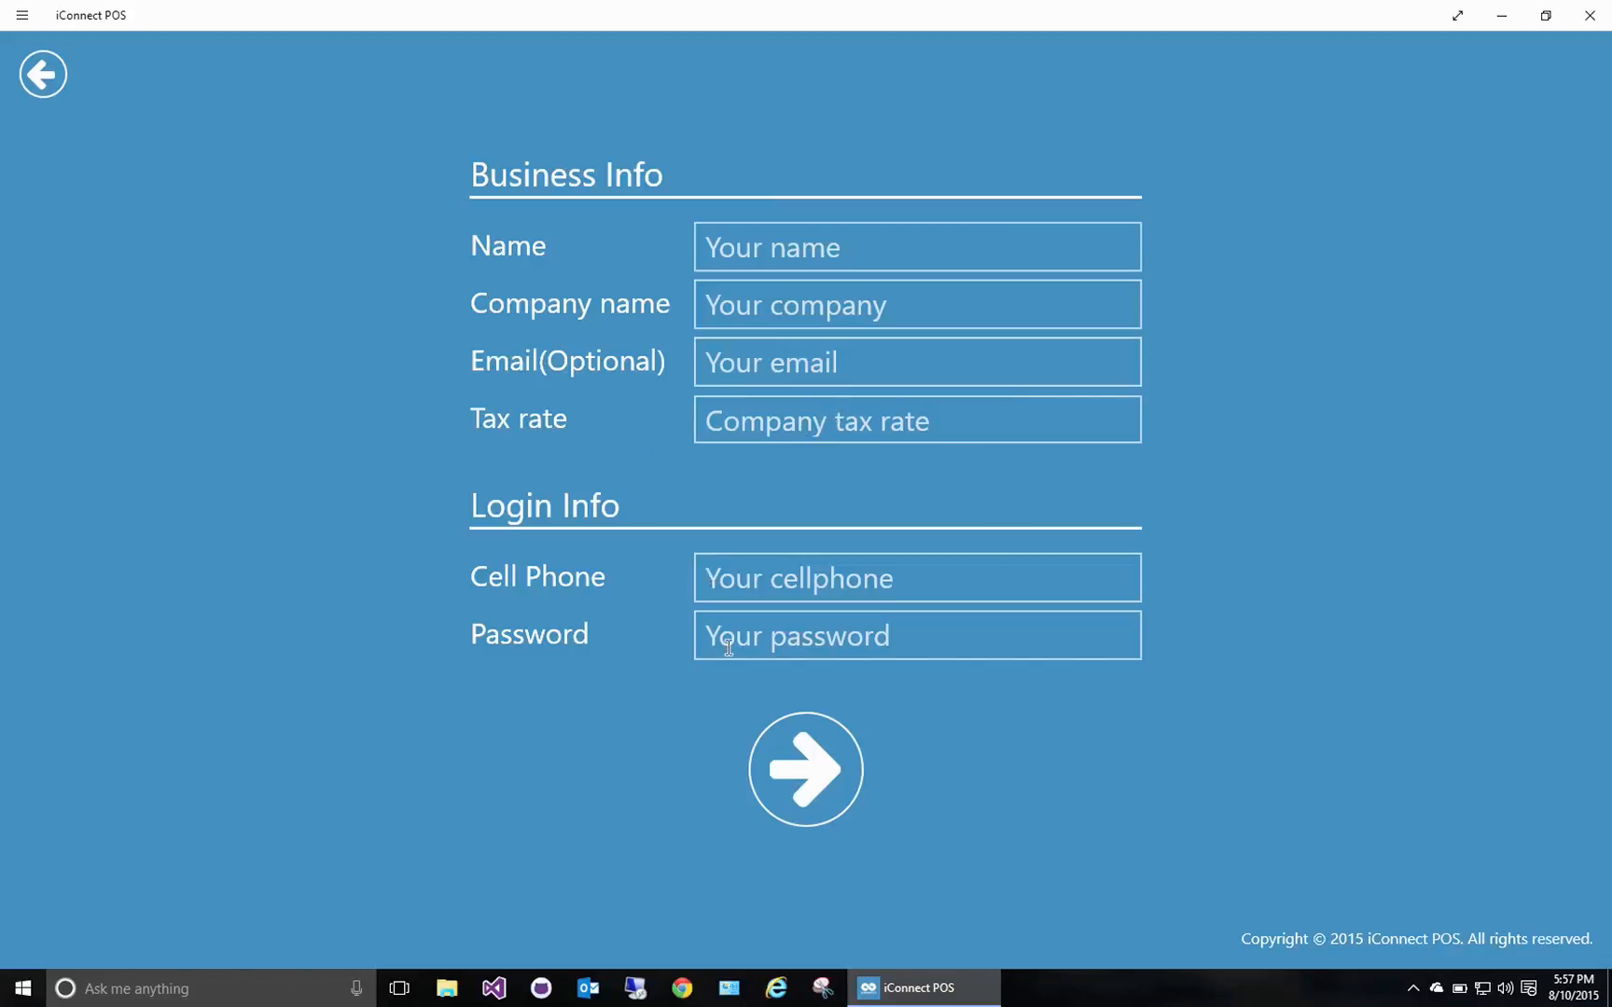
mouse_move(694, 766)
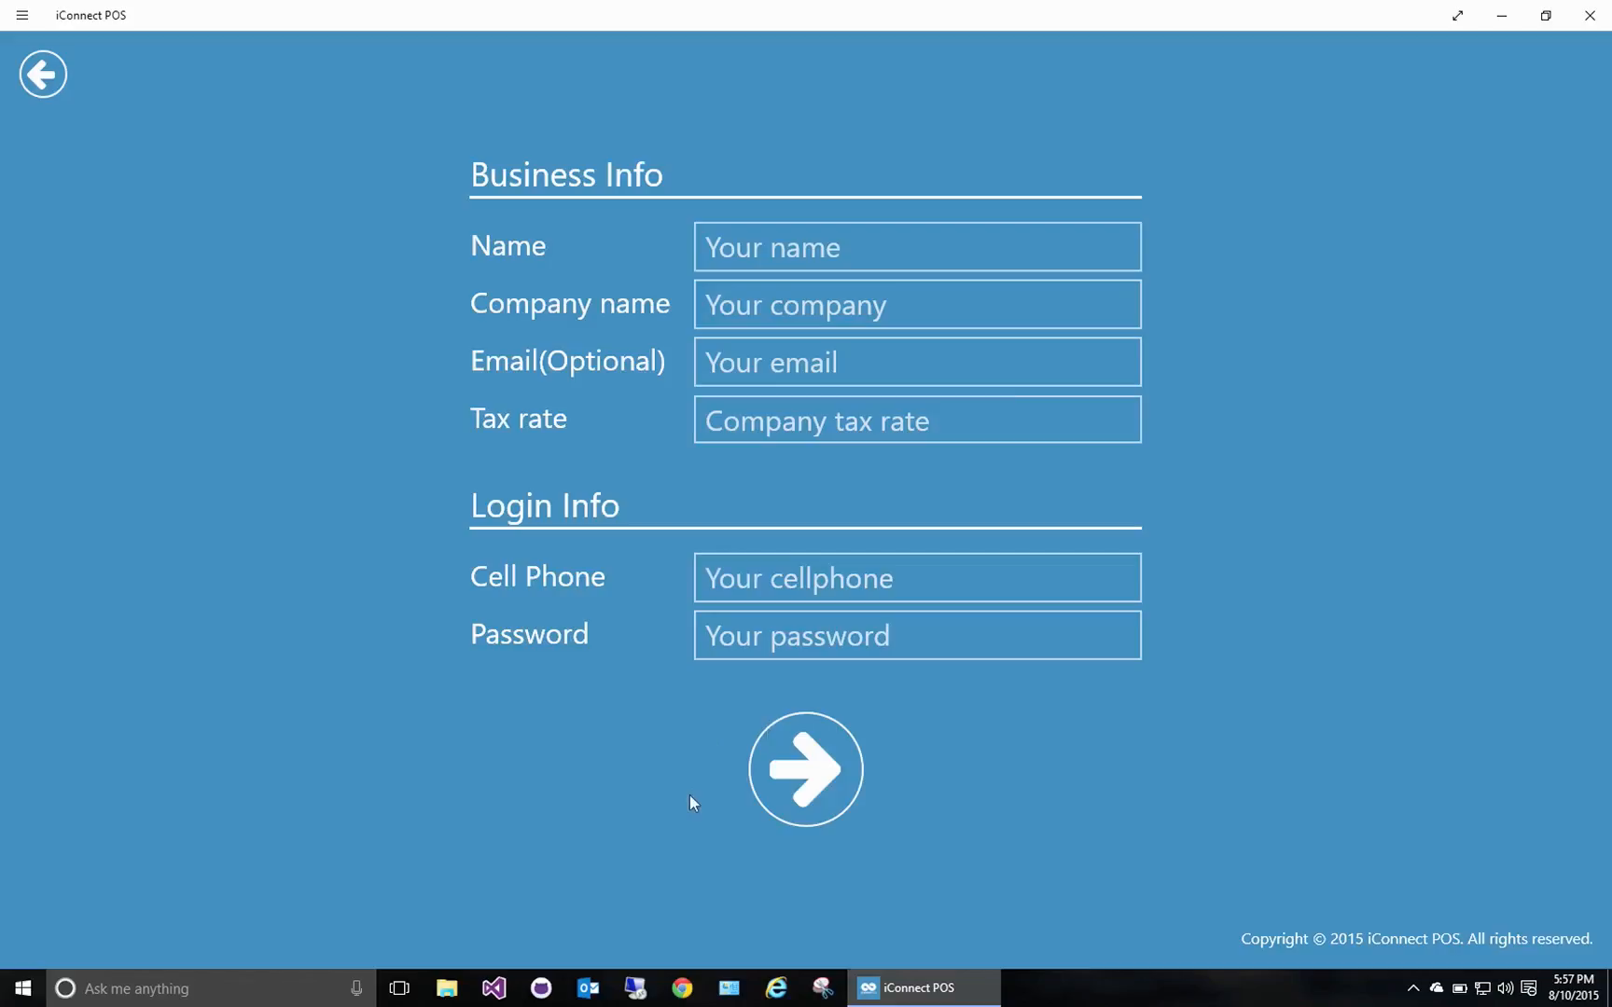
Submit the sign-up details and land on the empty $0.00 register
click(804, 769)
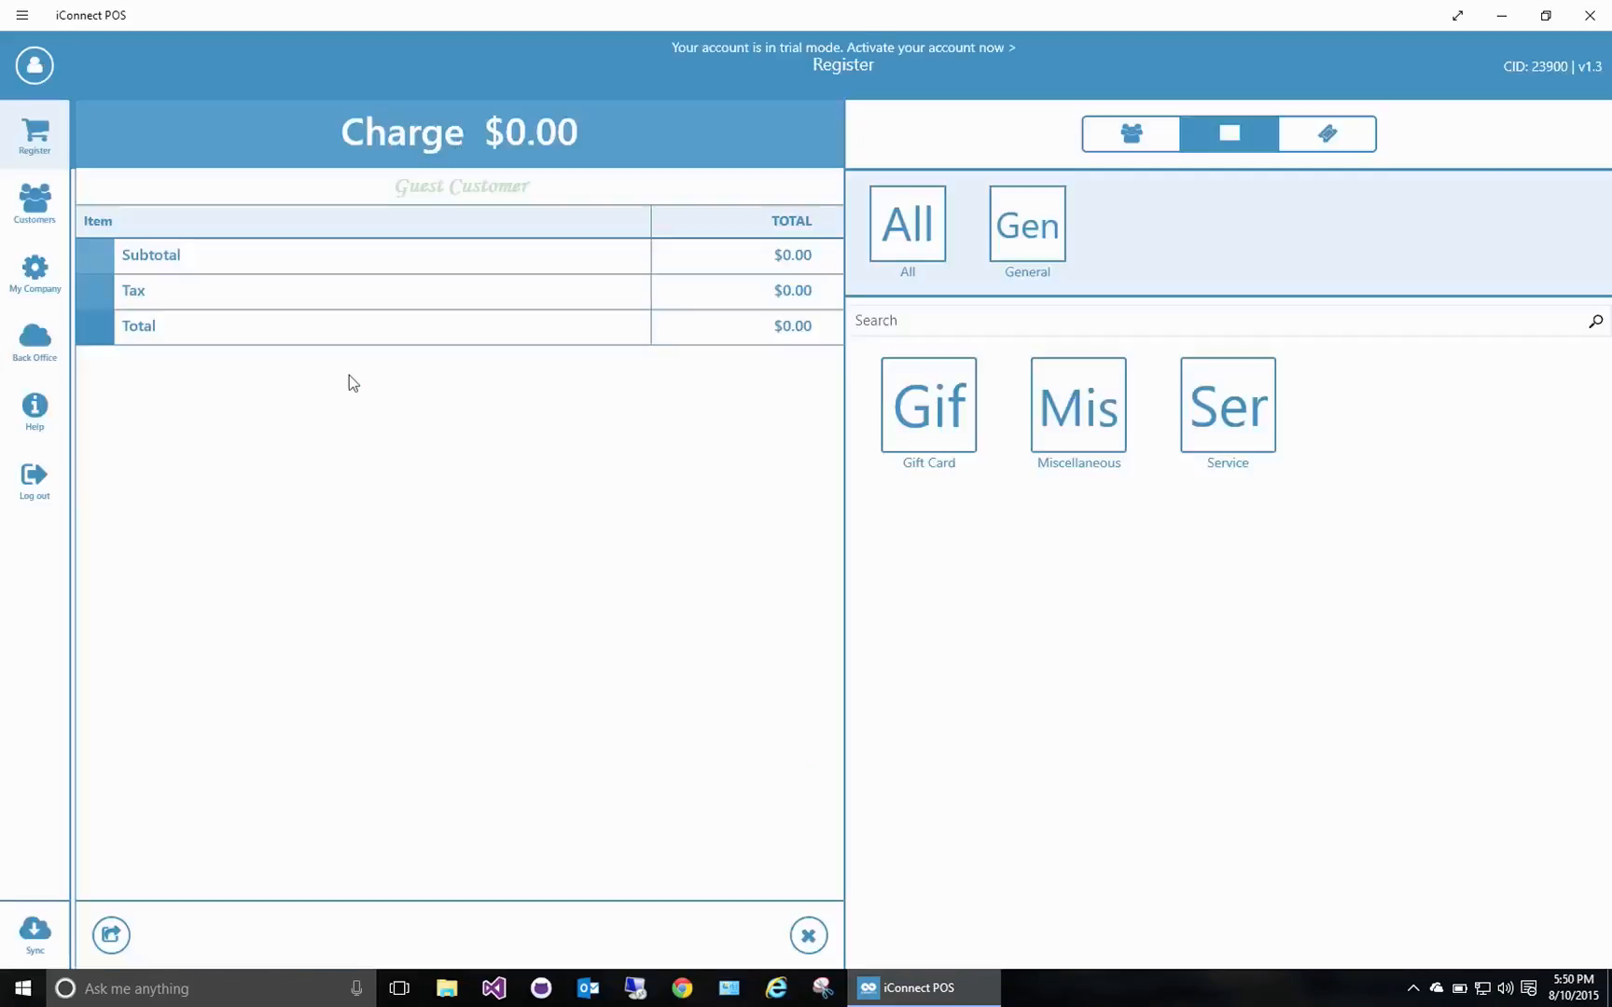
mouse_move(543, 675)
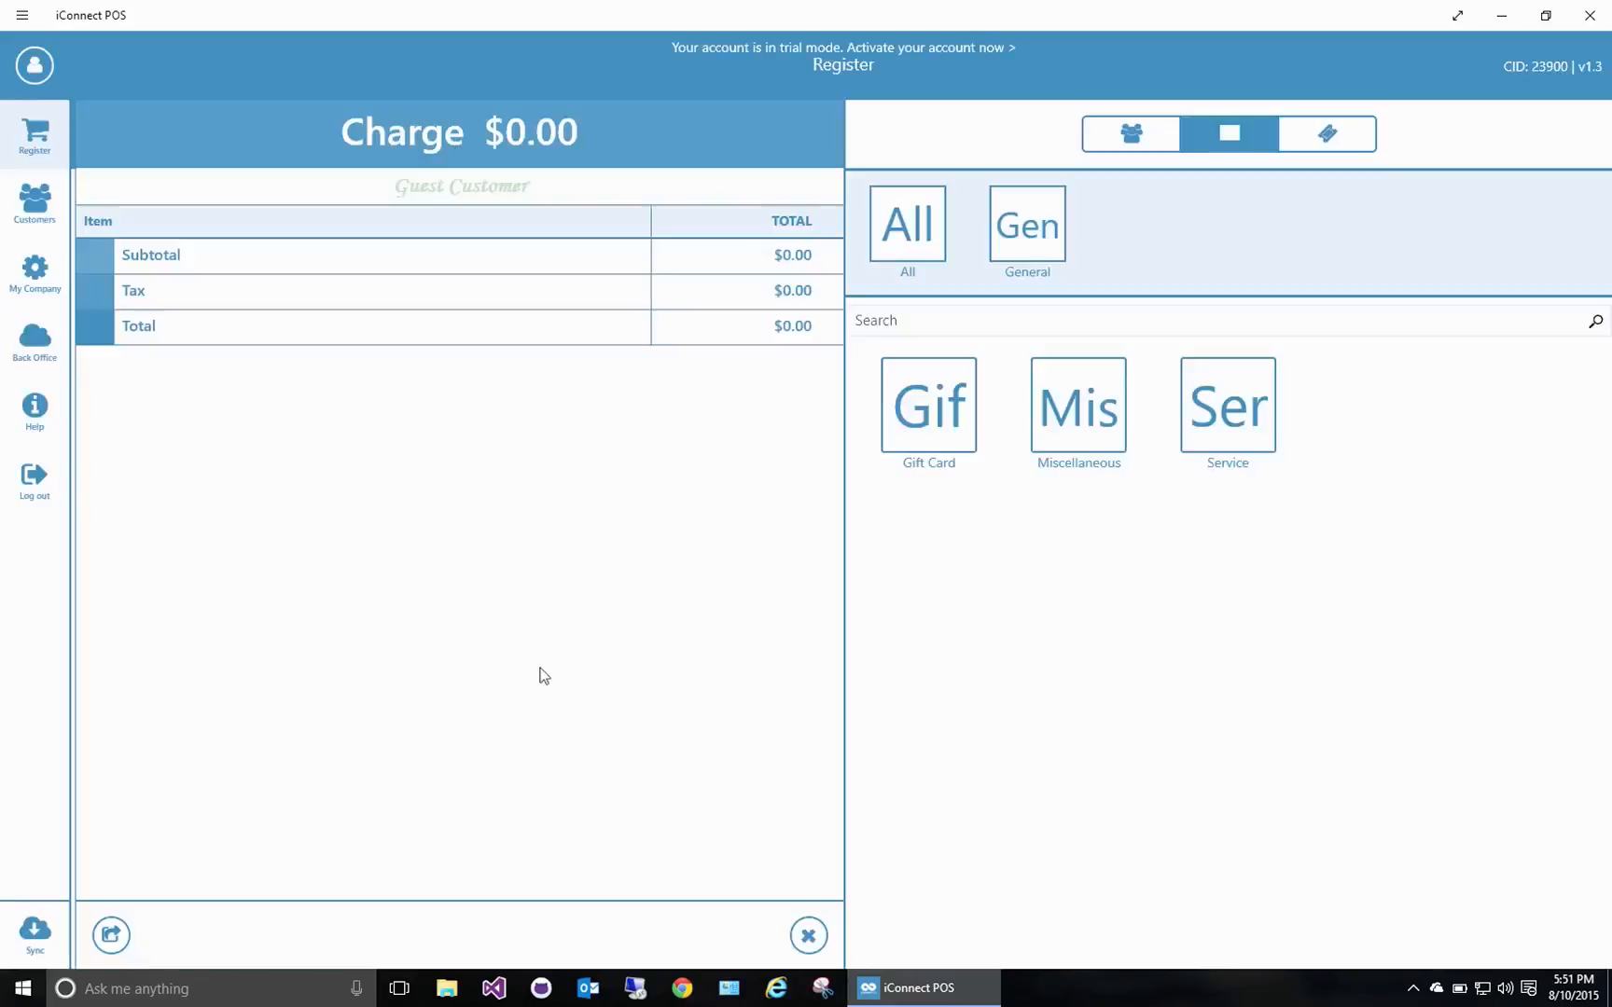
mouse_move(942, 427)
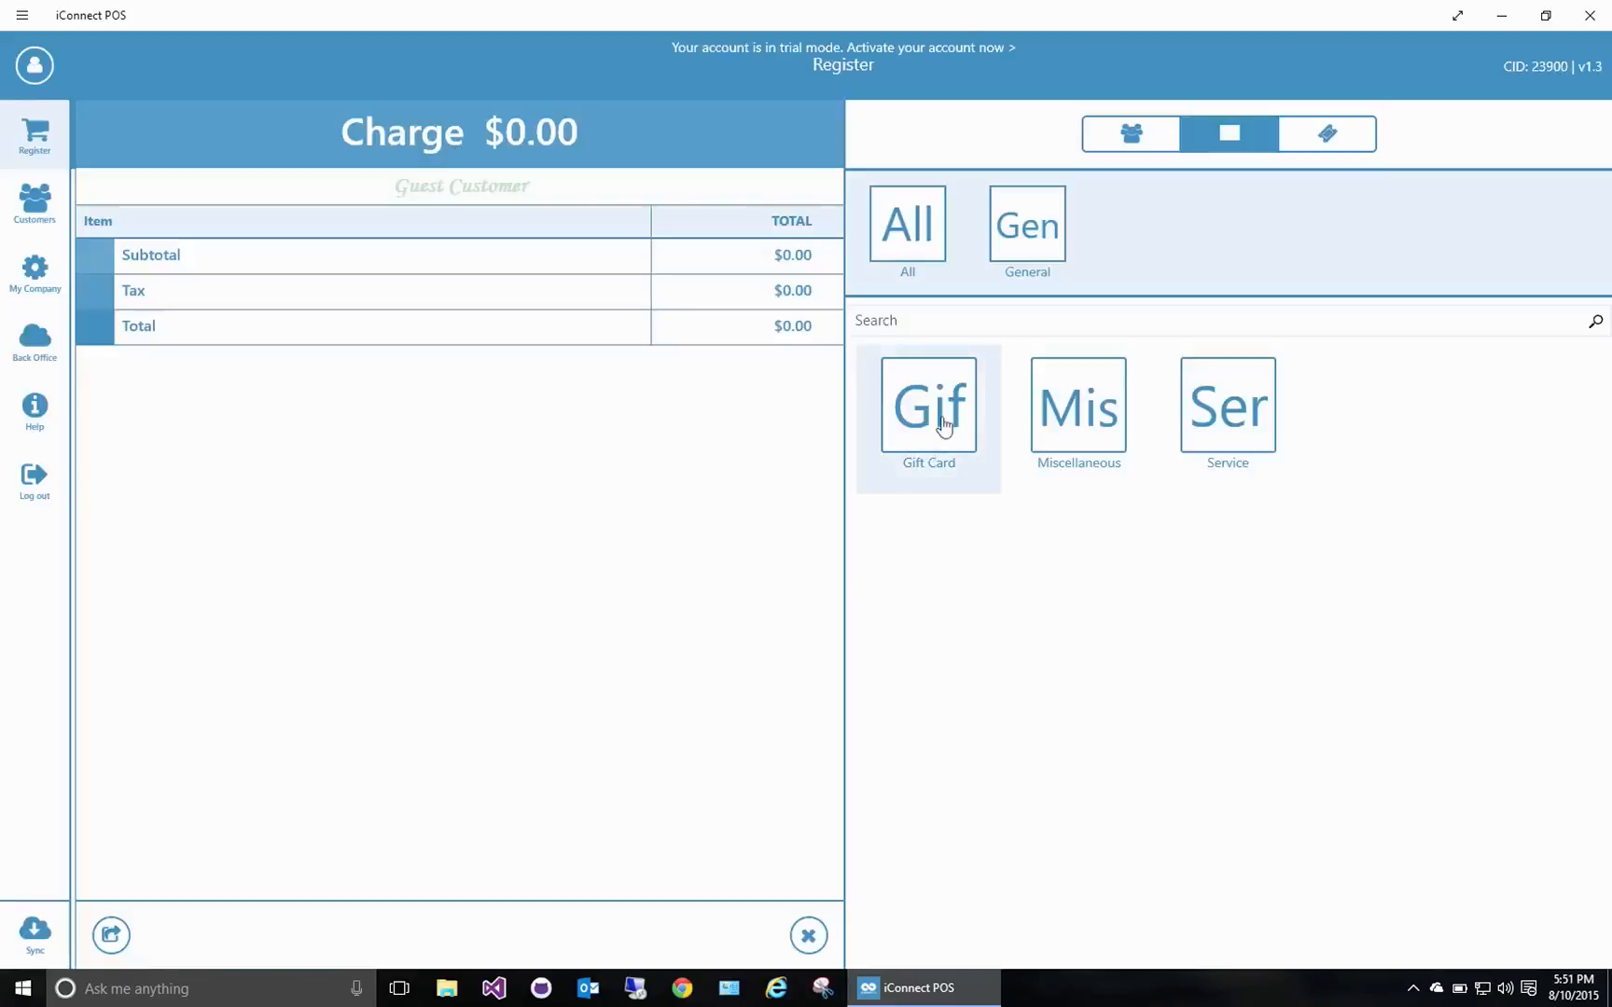
mouse_move(1076, 407)
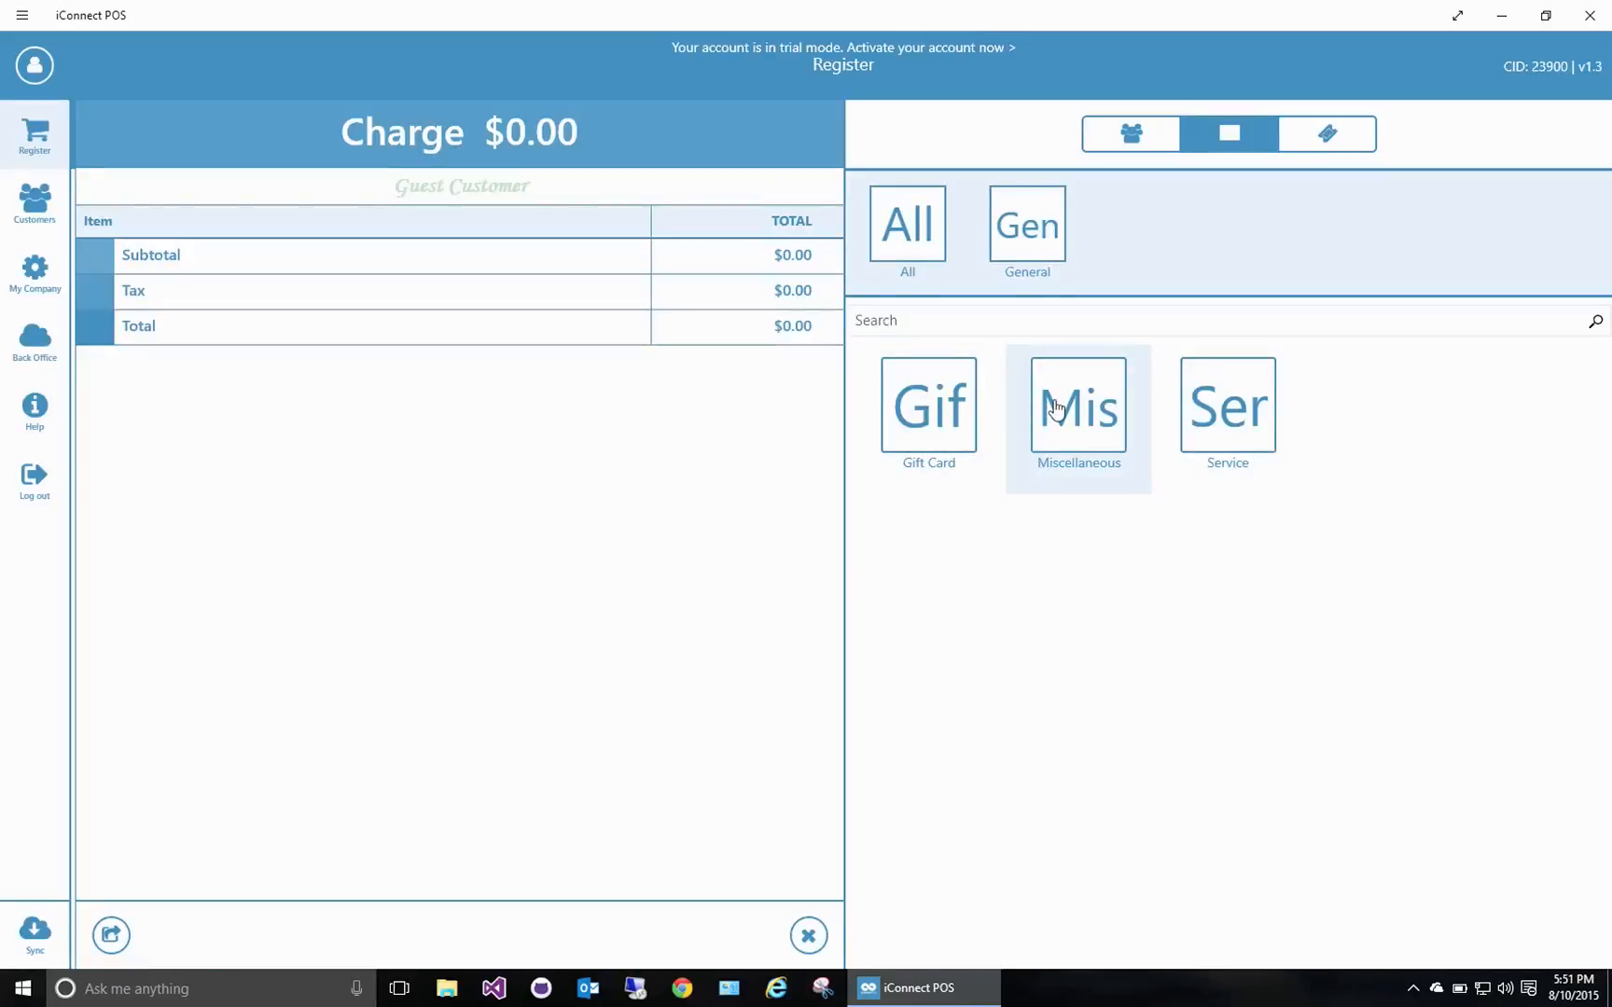
mouse_move(1225, 410)
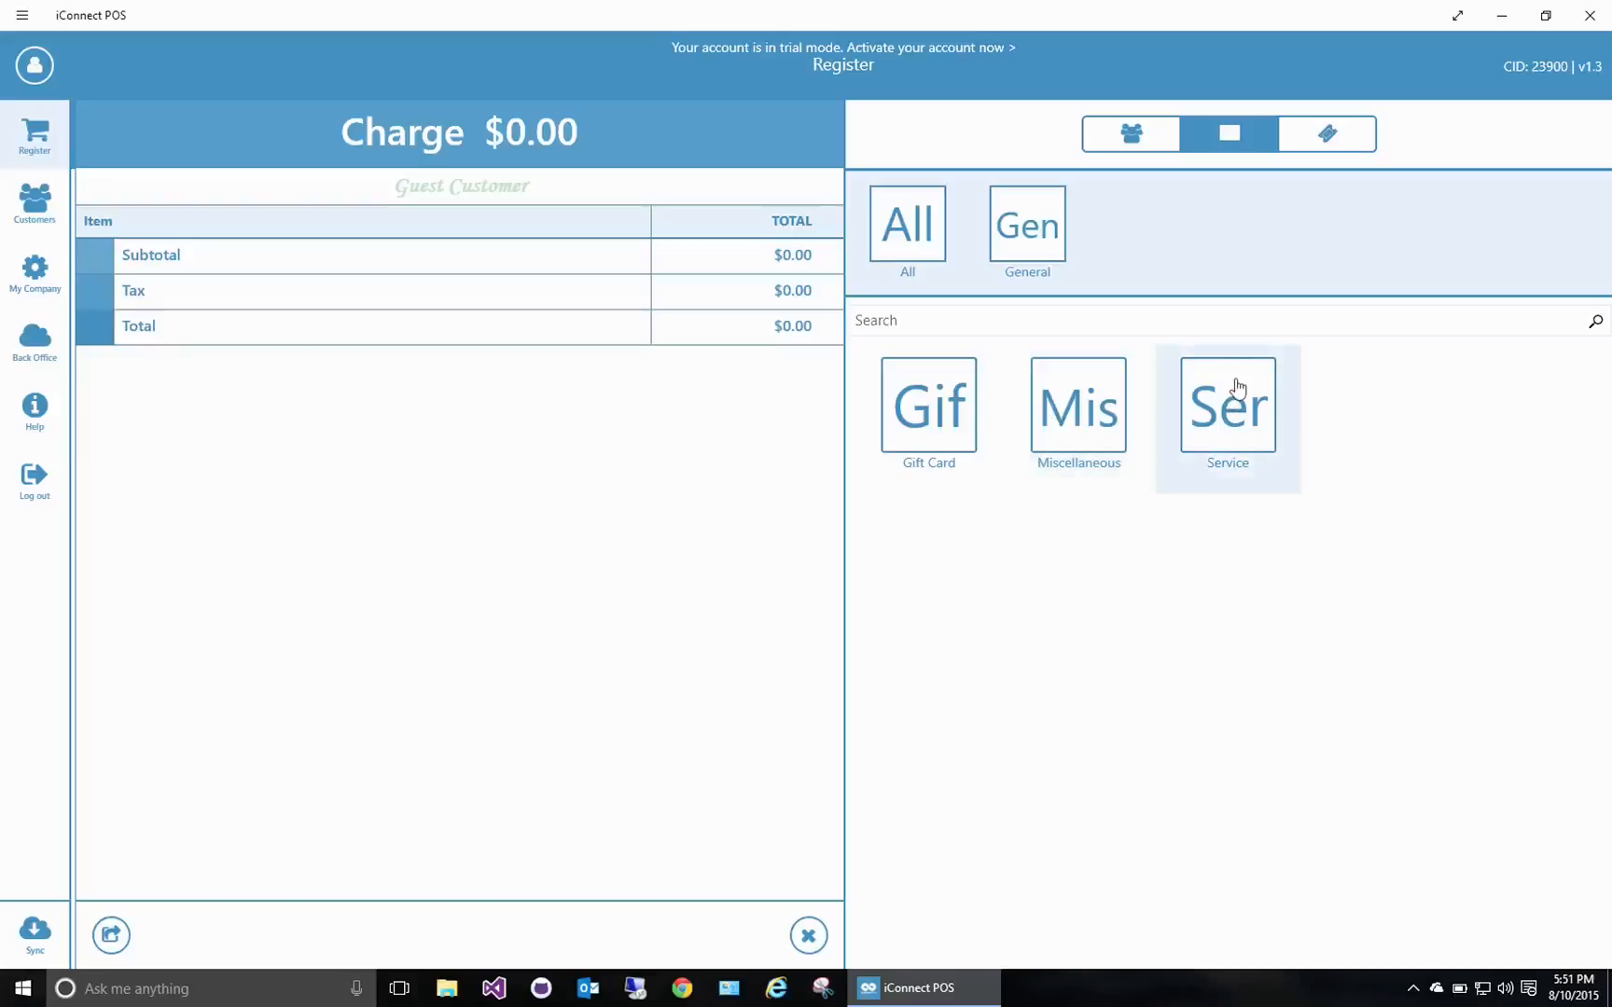
Add two Miscellaneous Burgers at $5.50 each, then begin a Soda item
click(1078, 407)
text(Burger)
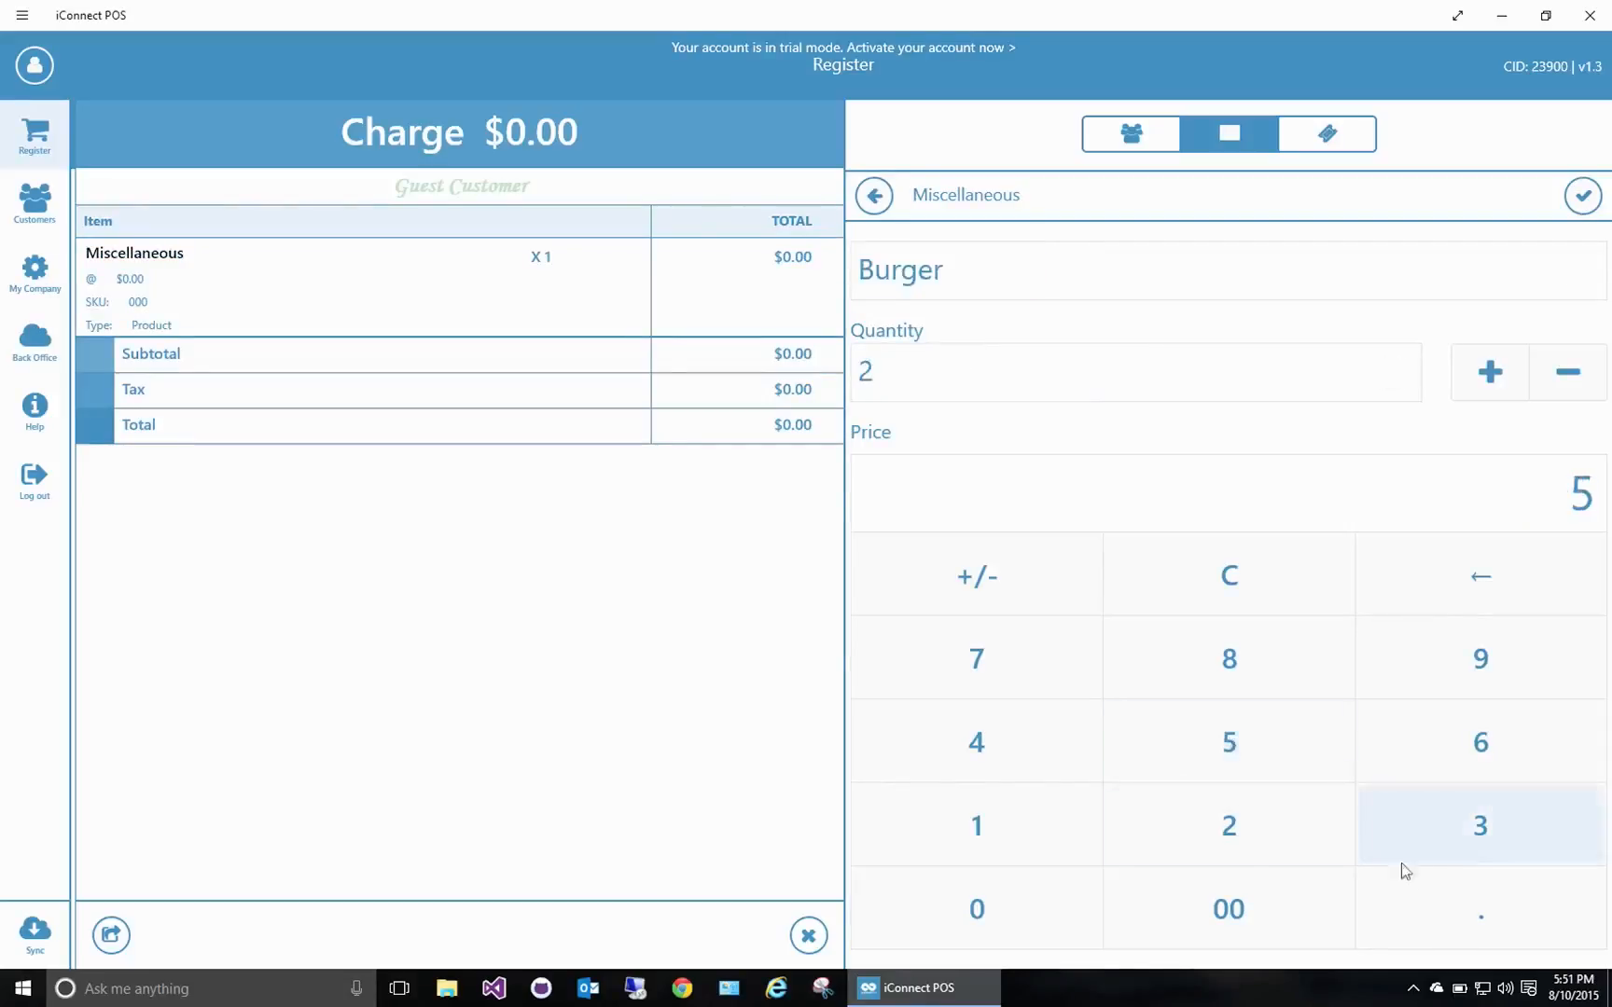
click(1584, 196)
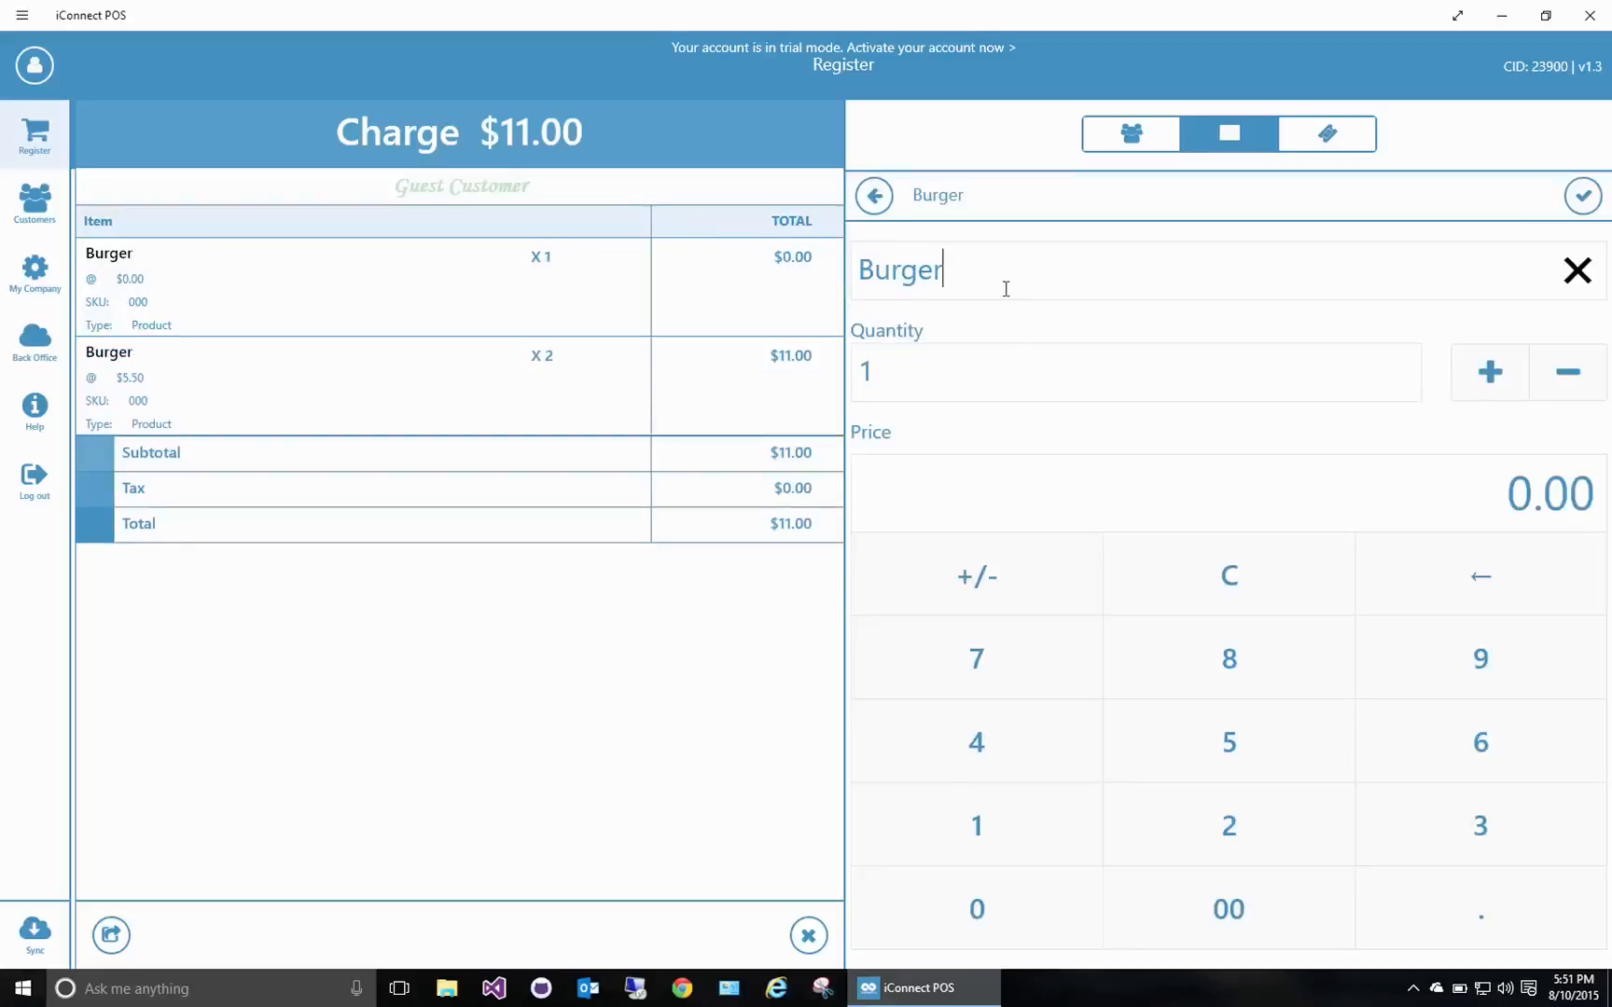
click(1580, 196)
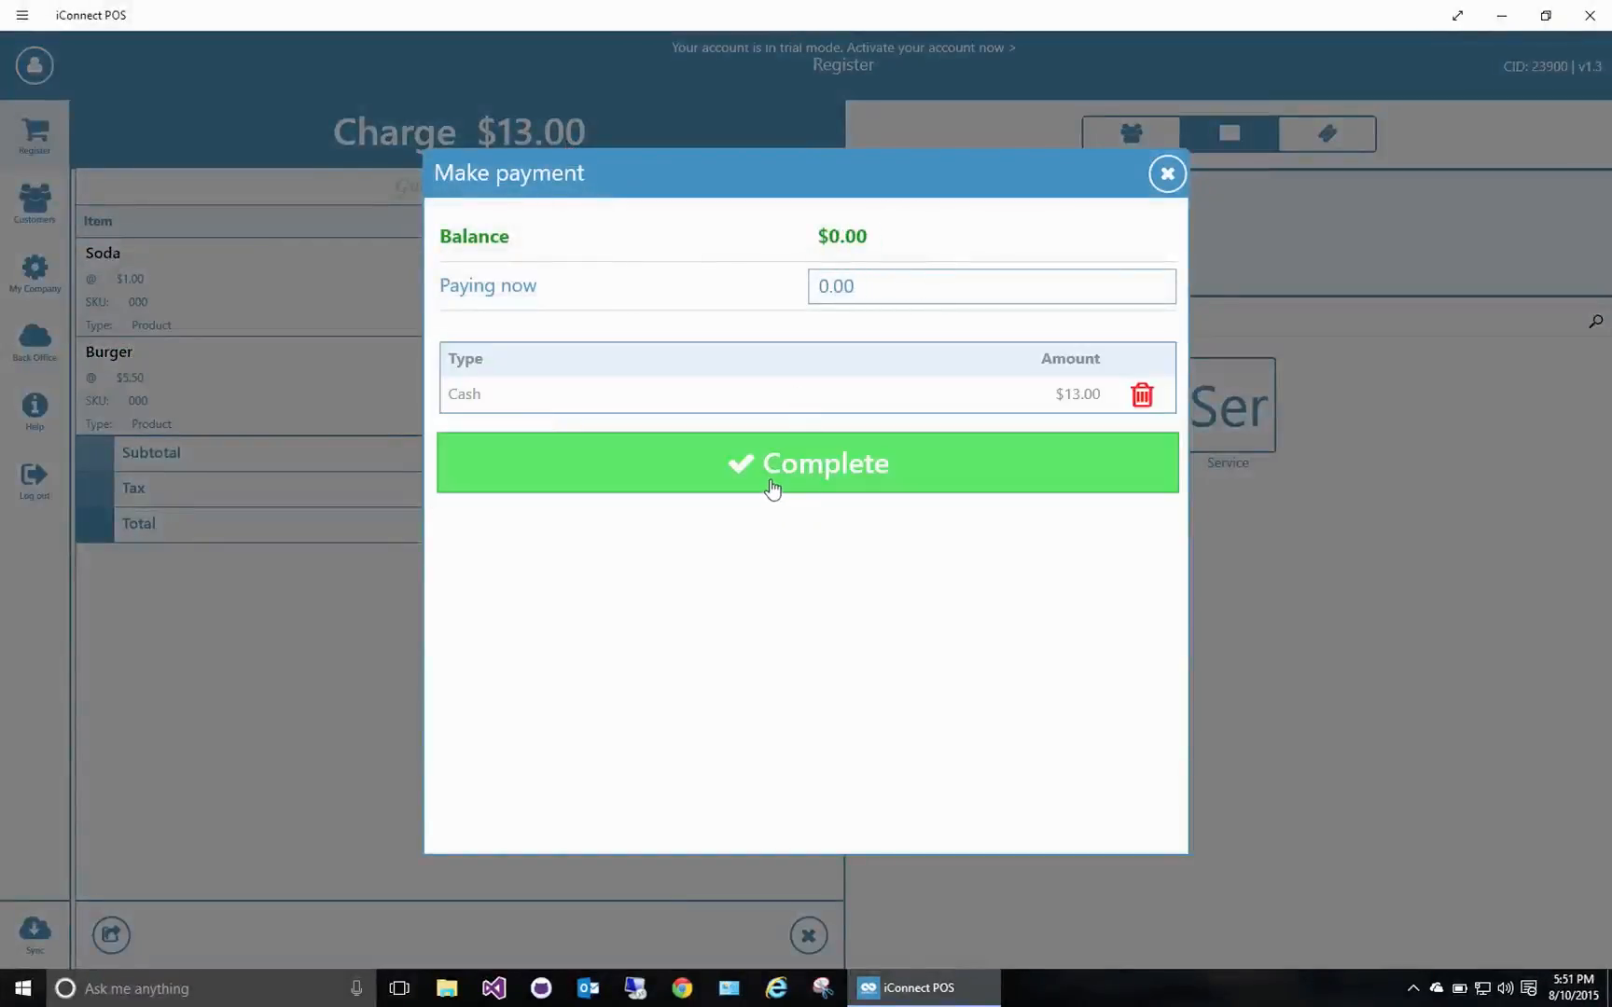
Complete the $13.00 cash payment and close the ticket
click(807, 462)
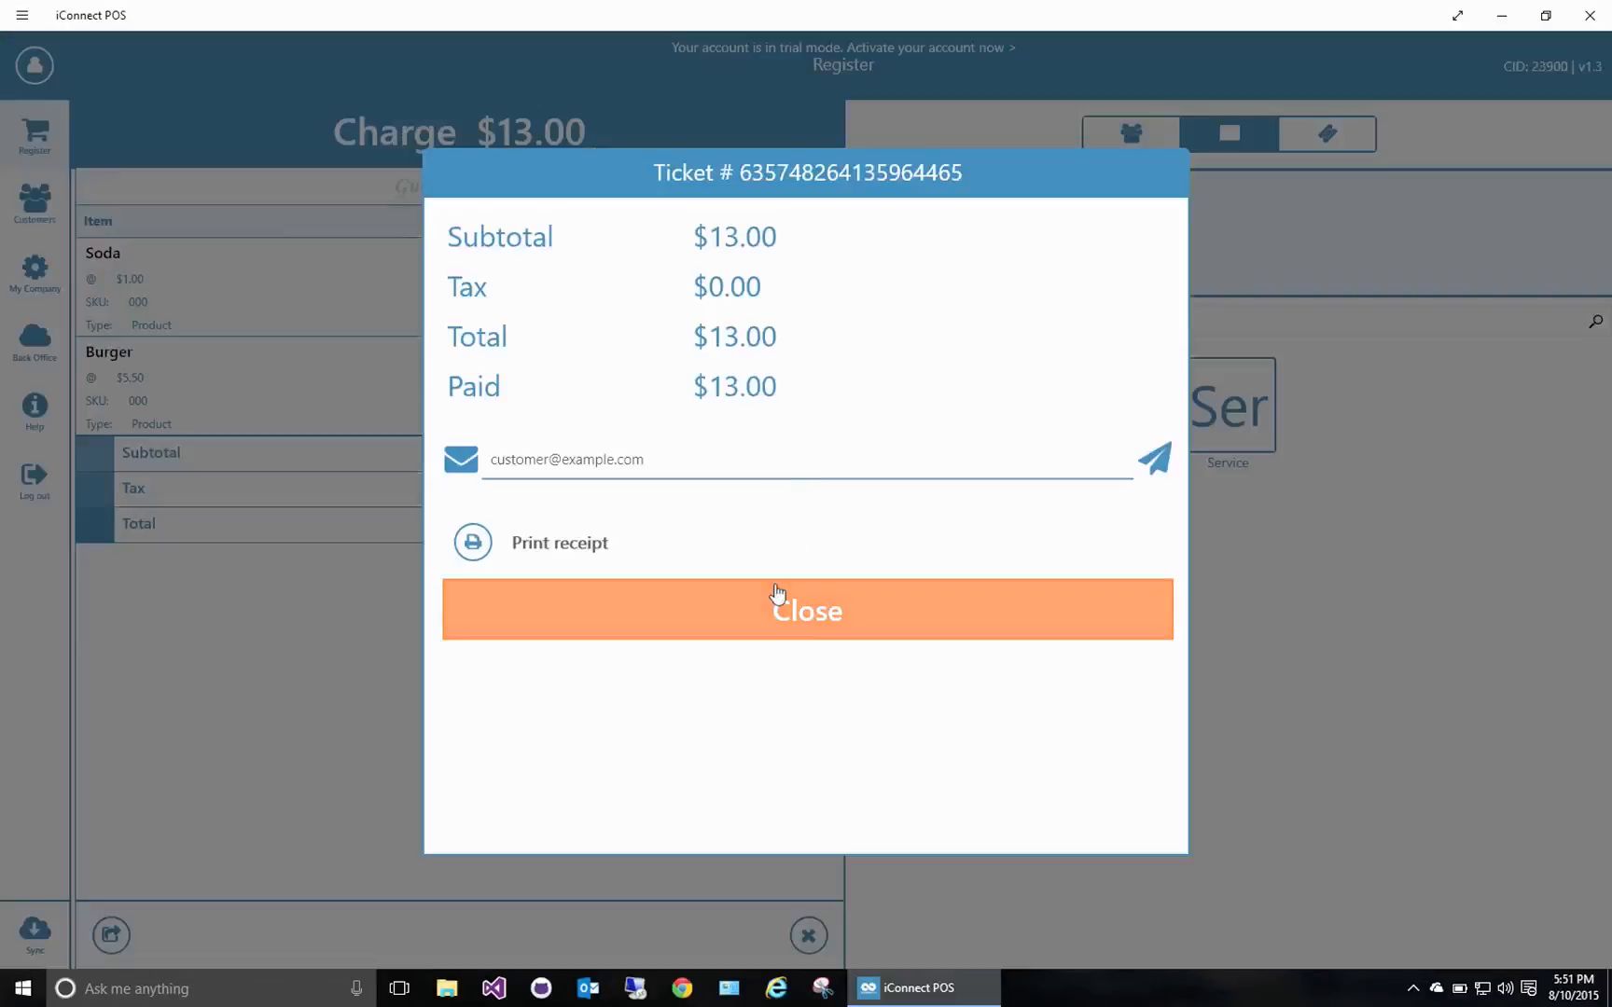
click(807, 608)
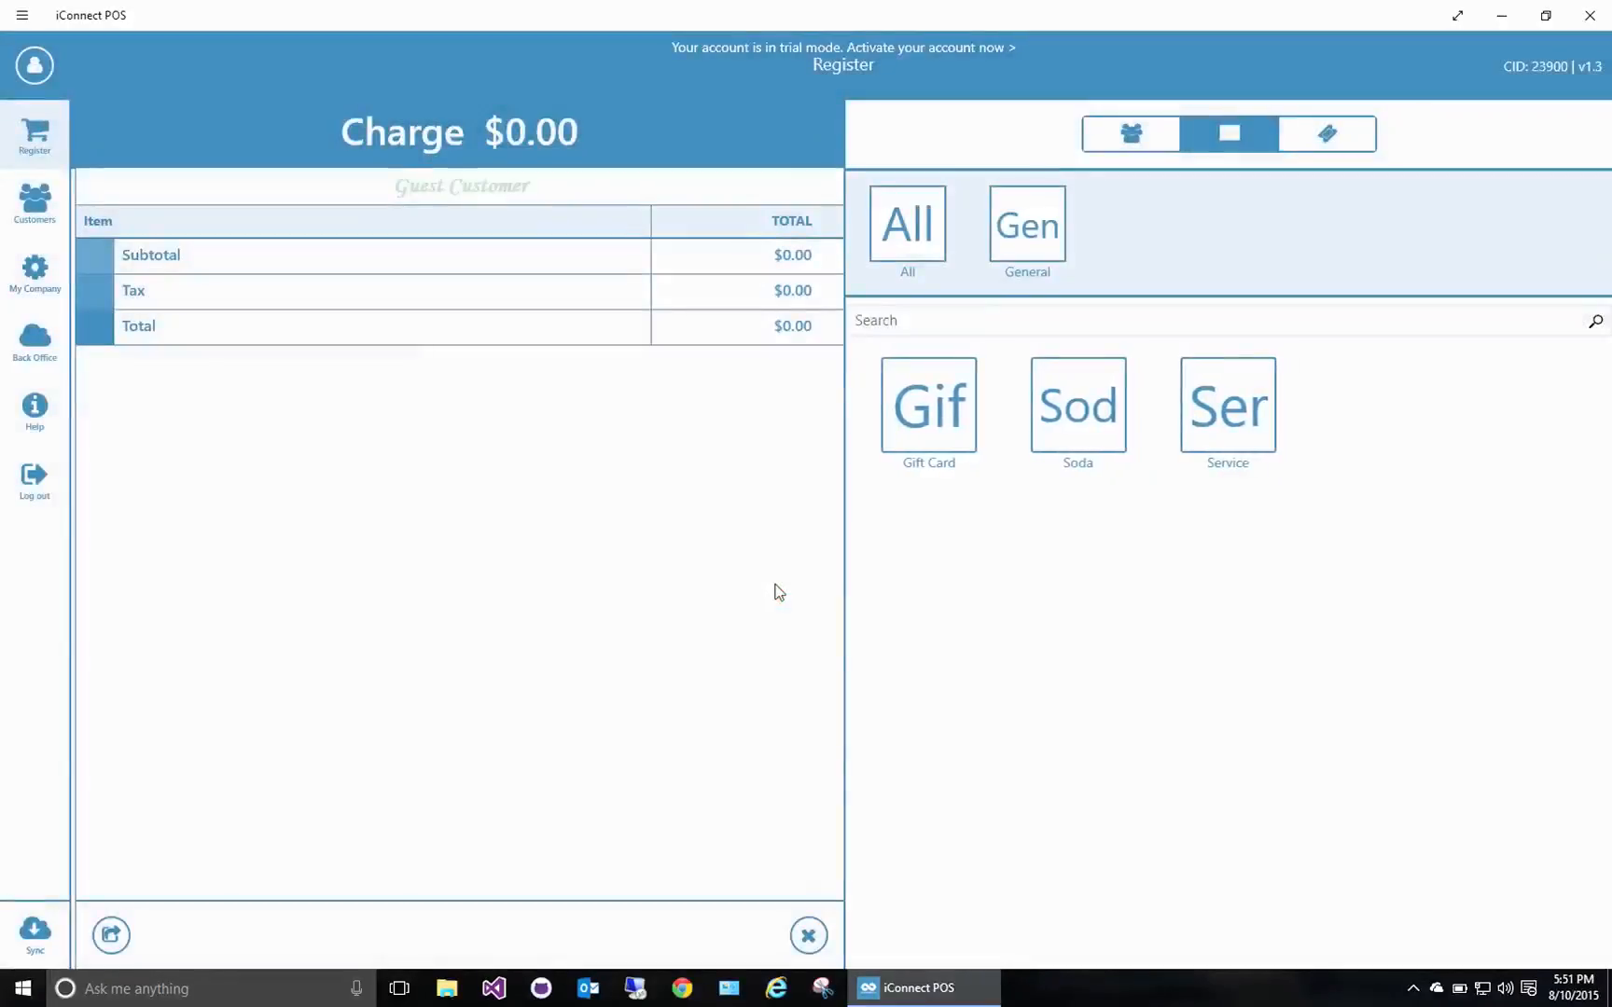